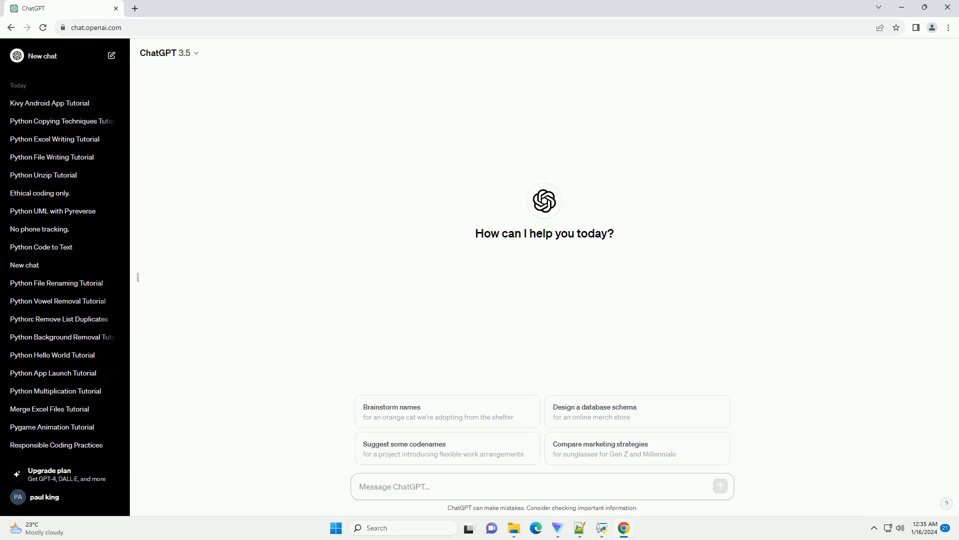
Request a Python Windows-app tutorial with code, prompting ChatGPT's Tkinter guide
{"action": "left_click", "coordinate": [541, 486]}
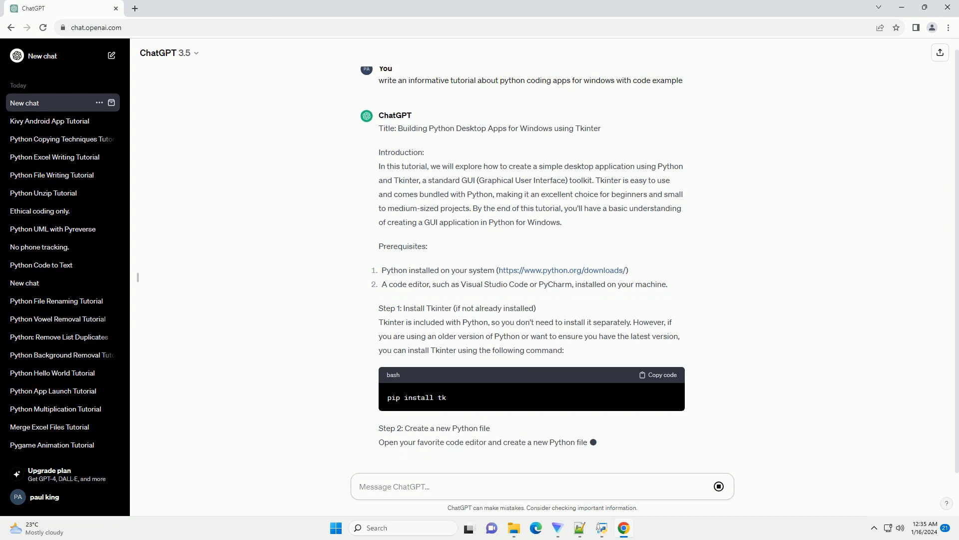
Follow the tutorial through file creation, the Tkinter import, and main-window function
{"action": "scroll", "scroll_direction": "down", "scroll_amount": 3}
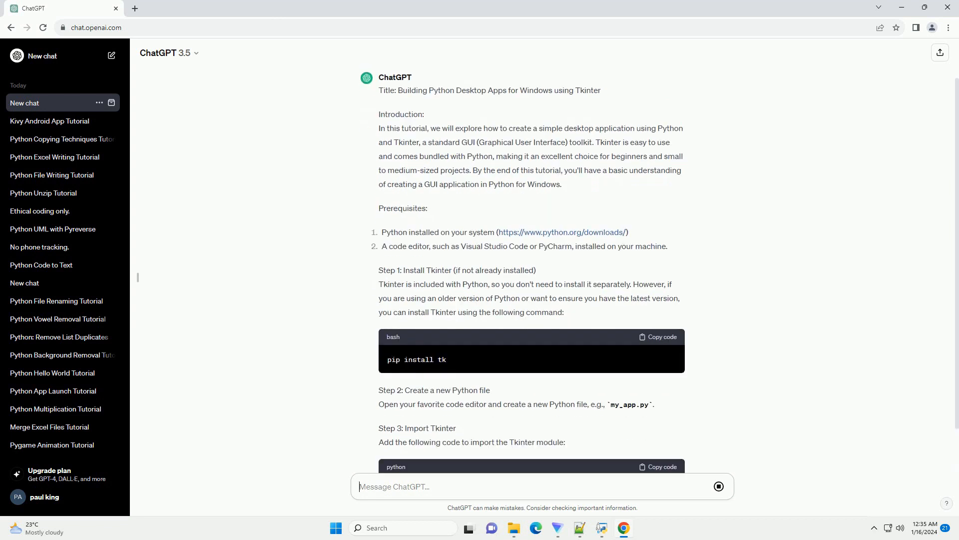
{"action": "scroll", "scroll_direction": "down", "scroll_amount": 3}
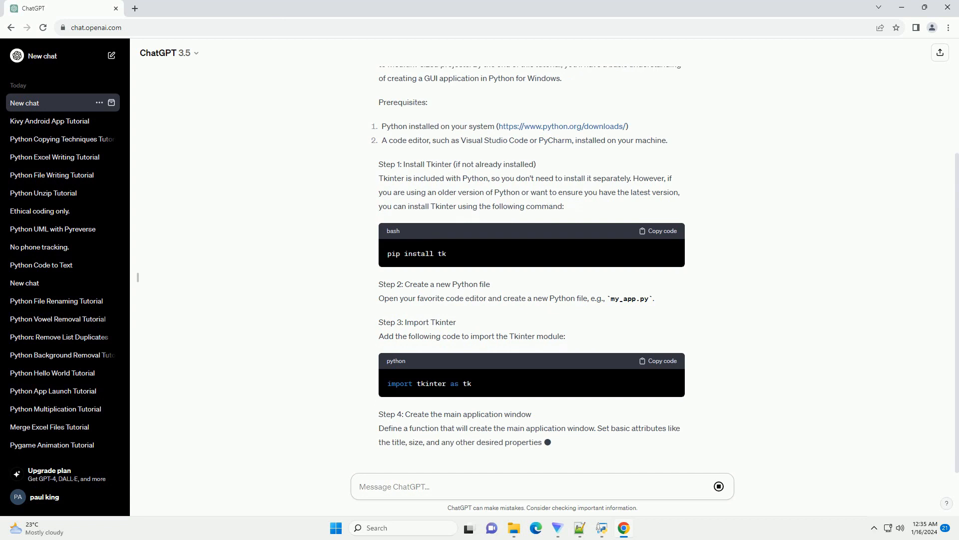
{"action": "scroll", "scroll_direction": "down", "scroll_amount": 3}
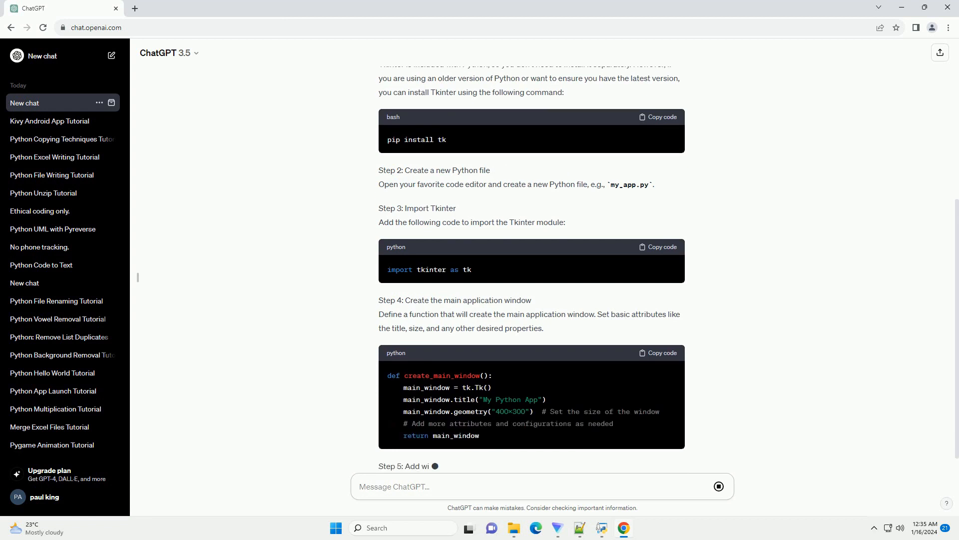
{"action": "scroll", "scroll_direction": "down", "scroll_amount": 3}
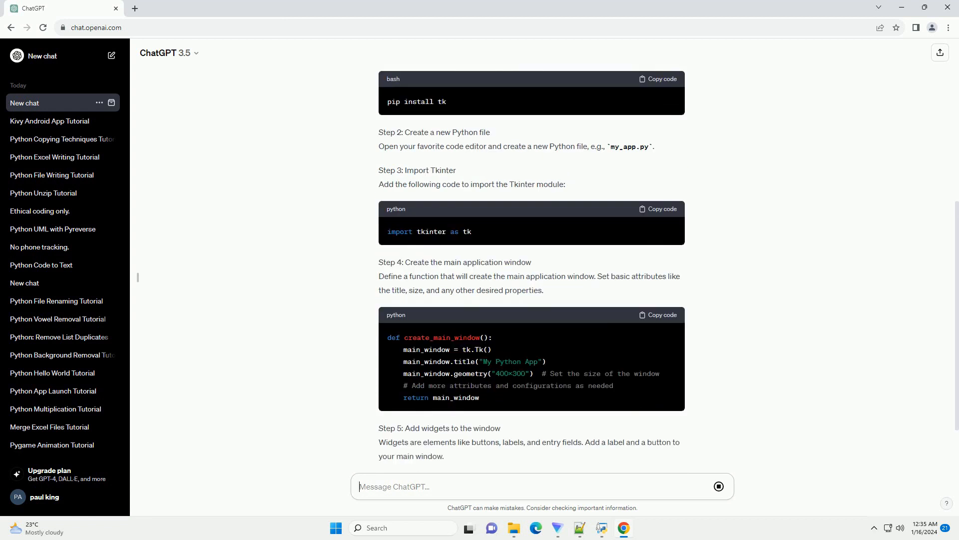
Follow the label-and-button code with click handler, run instructions, and closing
{"action": "scroll", "scroll_direction": "down", "scroll_amount": 3}
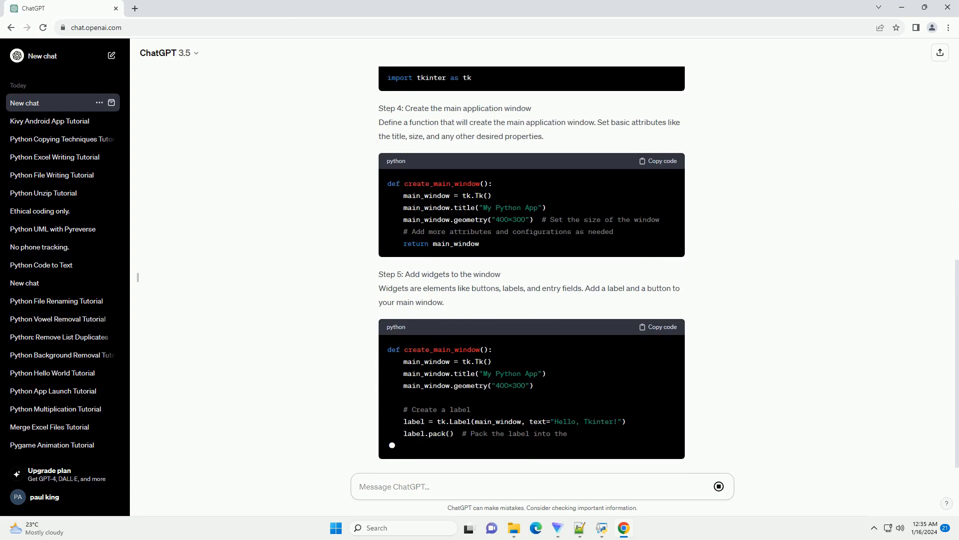
{"action": "scroll", "scroll_direction": "down", "scroll_amount": 3}
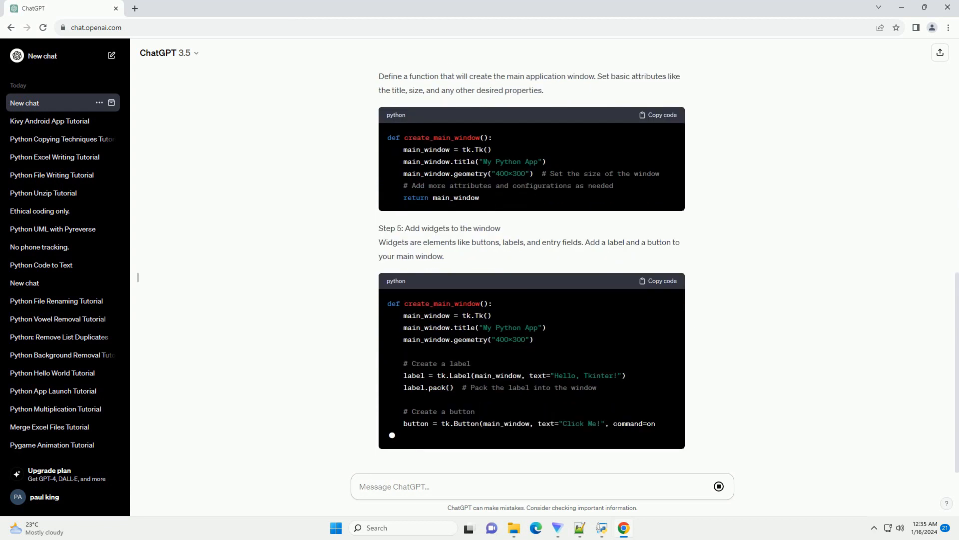
{"action": "scroll", "scroll_direction": "down", "scroll_amount": 3}
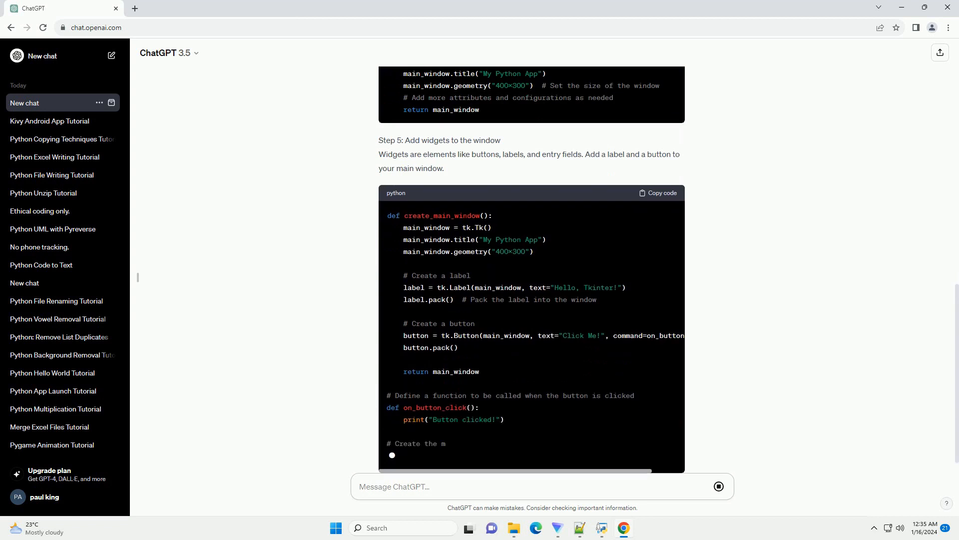
{"action": "scroll", "scroll_direction": "down", "scroll_amount": 3}
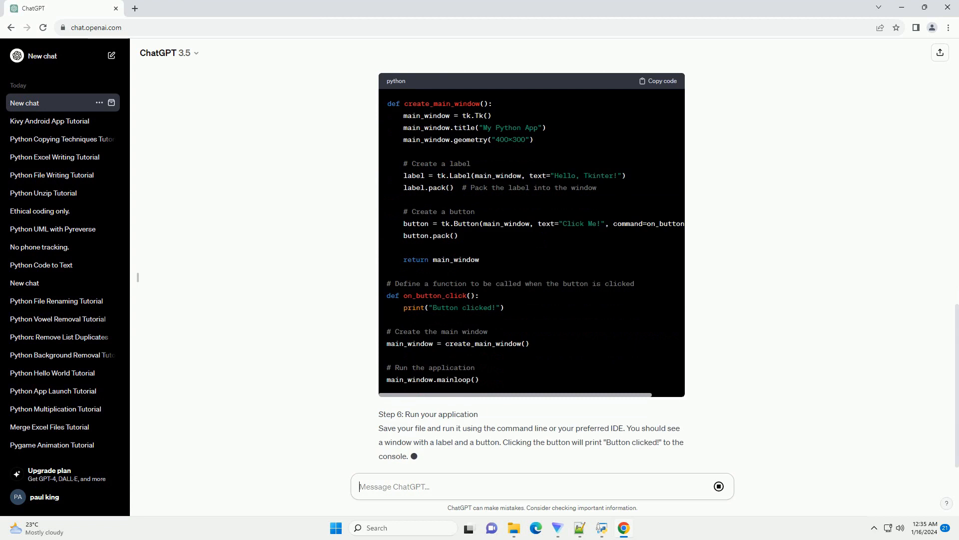
{"action": "scroll", "scroll_direction": "down", "scroll_amount": 3}
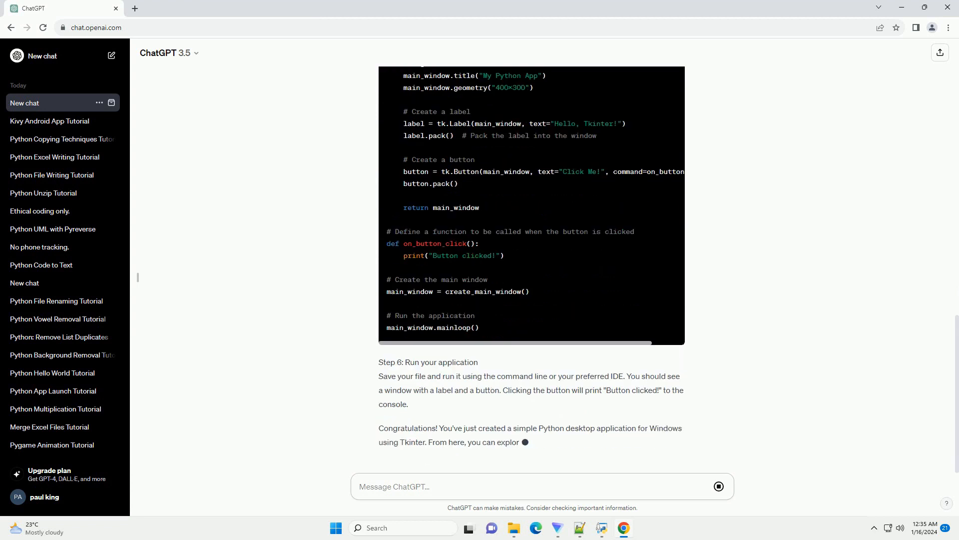